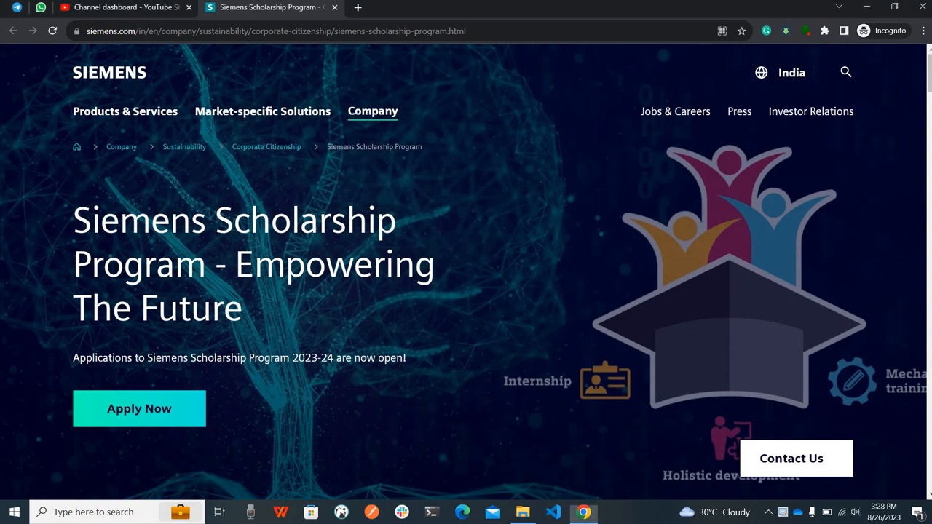
{"action": "mouse_move", "coordinate": [280, 309]}
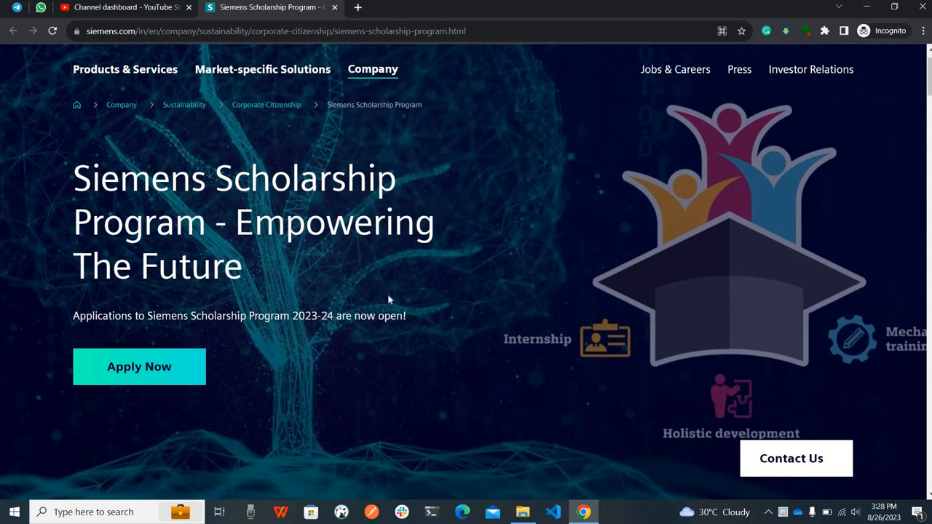
- Highlight the program headline while reading the 4-year Holistic Development Plan intro
{"action": "scroll", "scroll_direction": "down", "scroll_amount": 3}
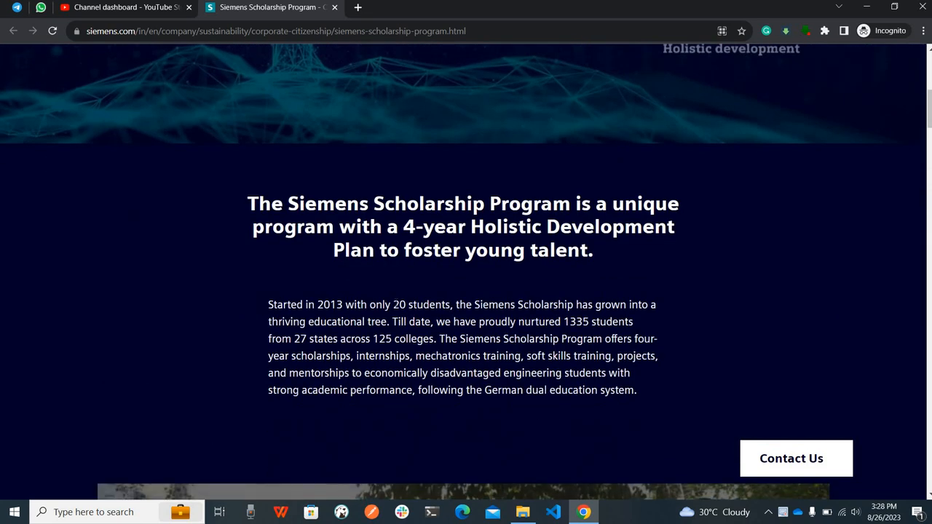
{"action": "scroll", "scroll_direction": "down", "scroll_amount": 3}
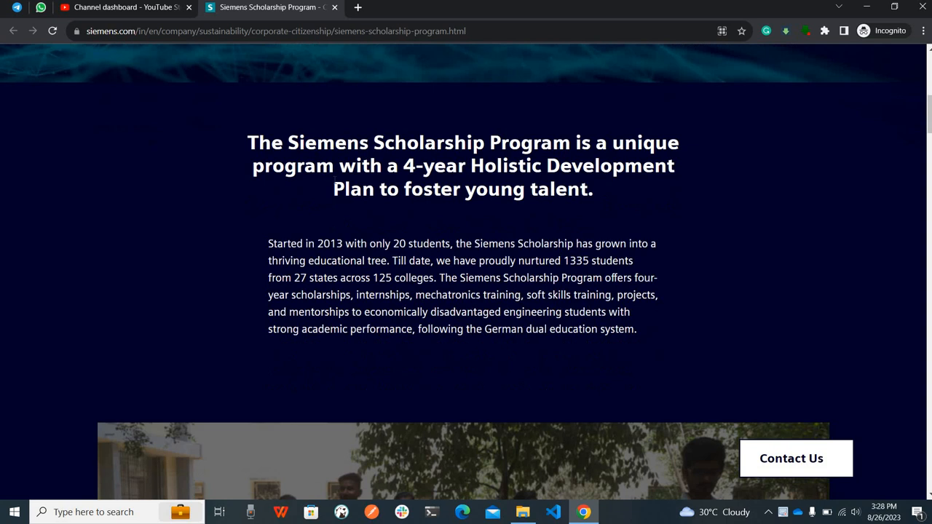
{"action": "left_click_drag", "start_coordinate": [247, 143], "coordinate": [452, 143]}
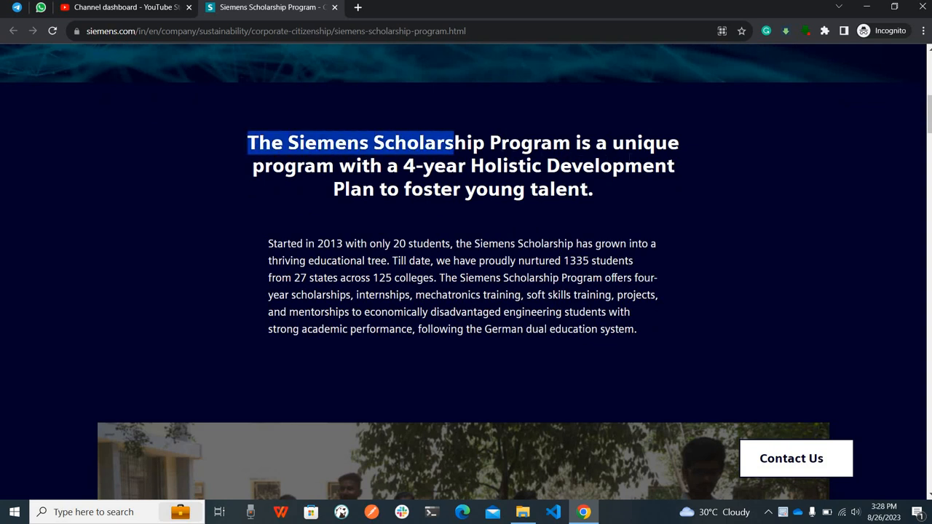
{"action": "left_click_drag", "start_coordinate": [452, 142], "coordinate": [469, 166]}
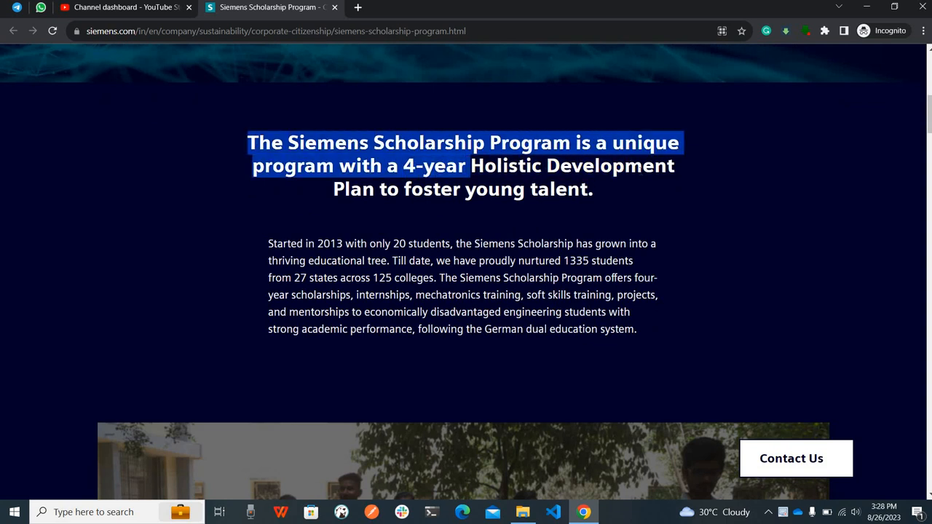
{"action": "left_click_drag", "start_coordinate": [469, 166], "coordinate": [594, 190]}
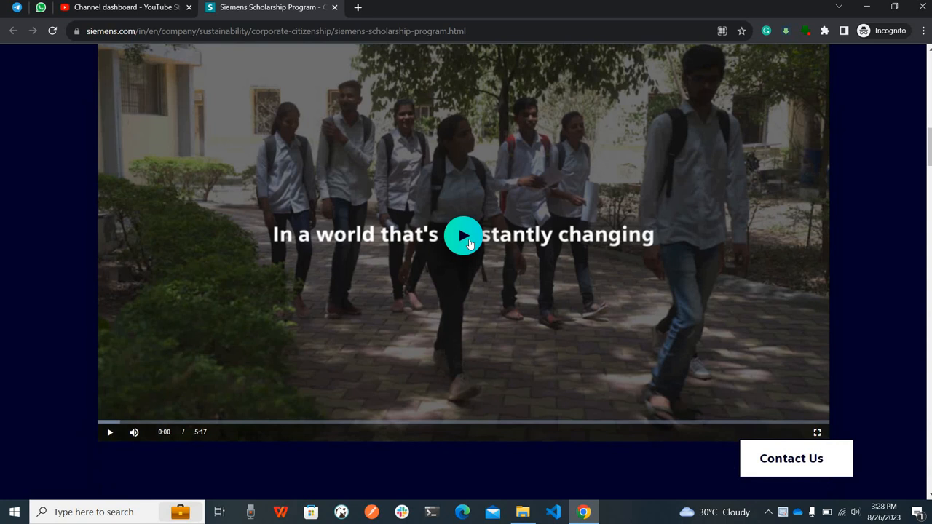
- Play the embedded program video, then move on toward the eligibility section
{"action": "left_click", "coordinate": [464, 236]}
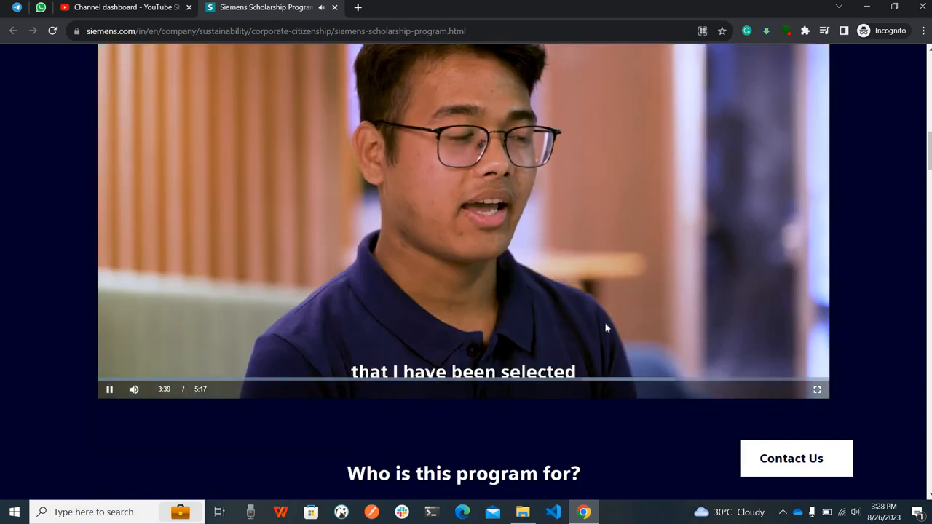
{"action": "scroll", "scroll_direction": "down", "scroll_amount": 3}
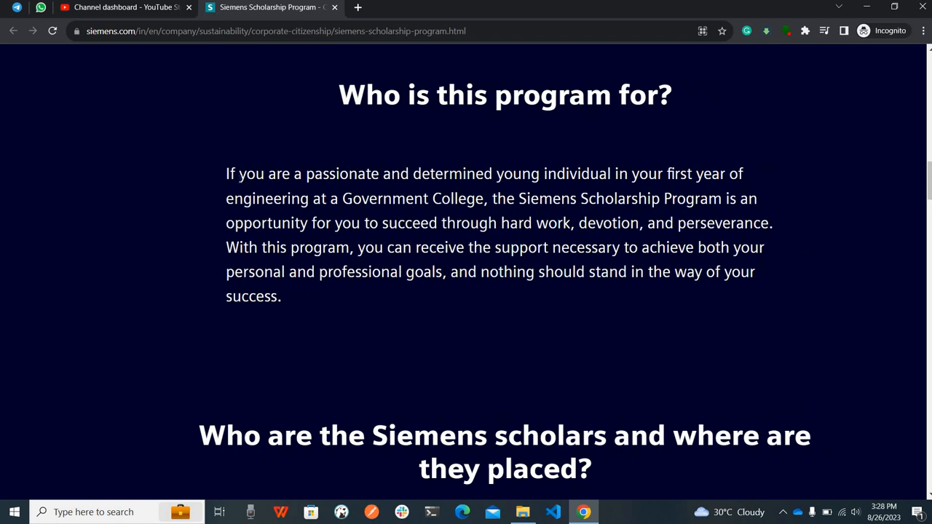
- Highlight the eligibility sentences about succeeding, hard work, perseverance and support for first-year students
{"action": "left_click_drag", "start_coordinate": [236, 174], "coordinate": [475, 173]}
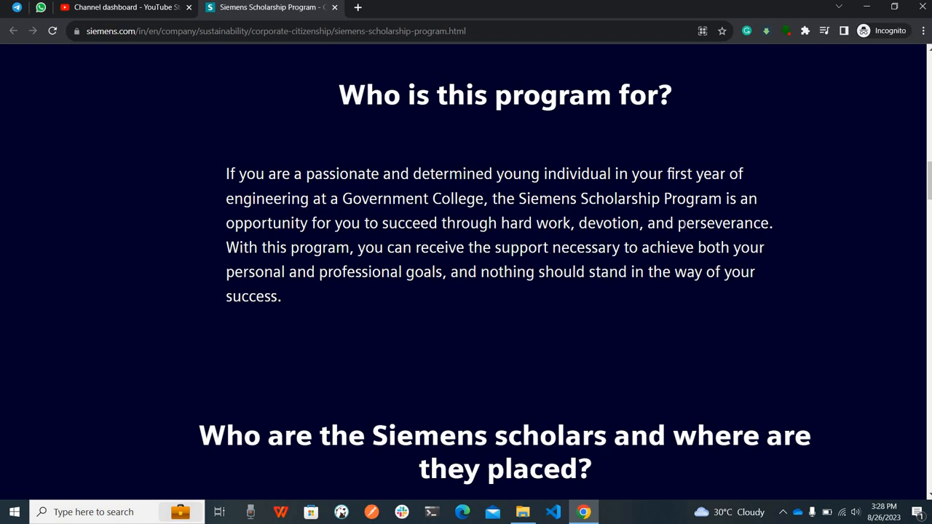
{"action": "left_click_drag", "start_coordinate": [499, 199], "coordinate": [452, 223]}
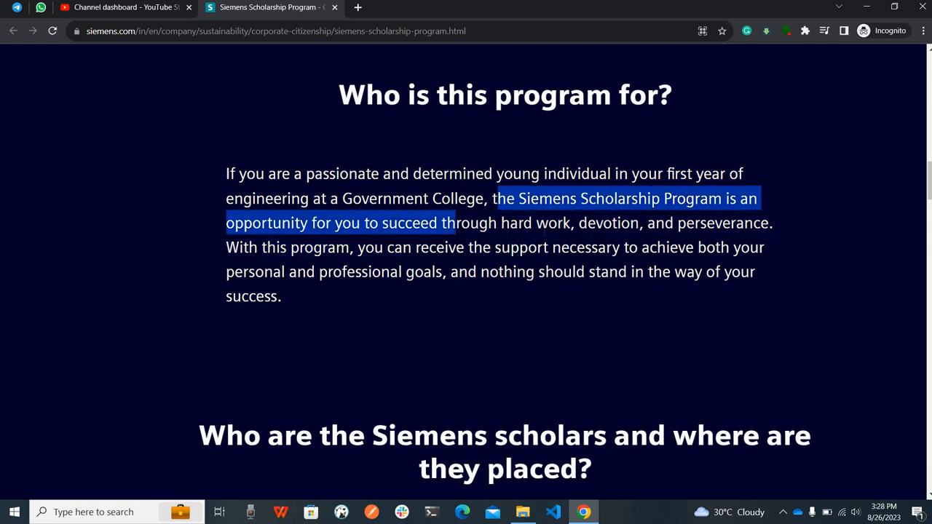
{"action": "left_click", "coordinate": [510, 335]}
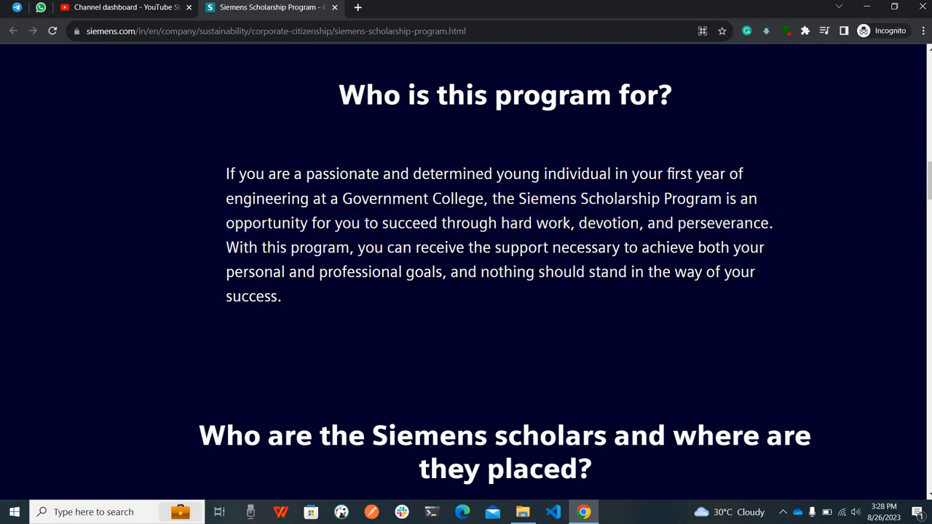
{"action": "left_click_drag", "start_coordinate": [430, 223], "coordinate": [675, 223]}
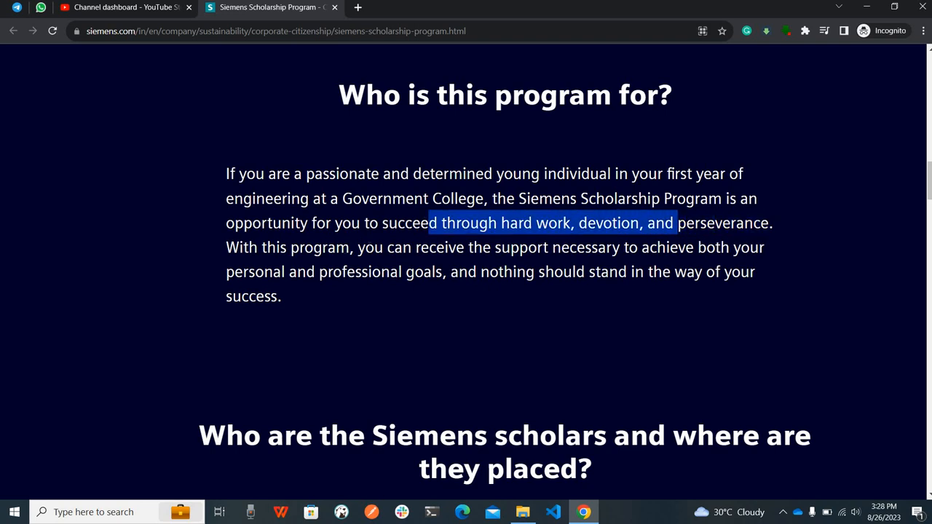
{"action": "left_click_drag", "start_coordinate": [433, 223], "coordinate": [633, 272]}
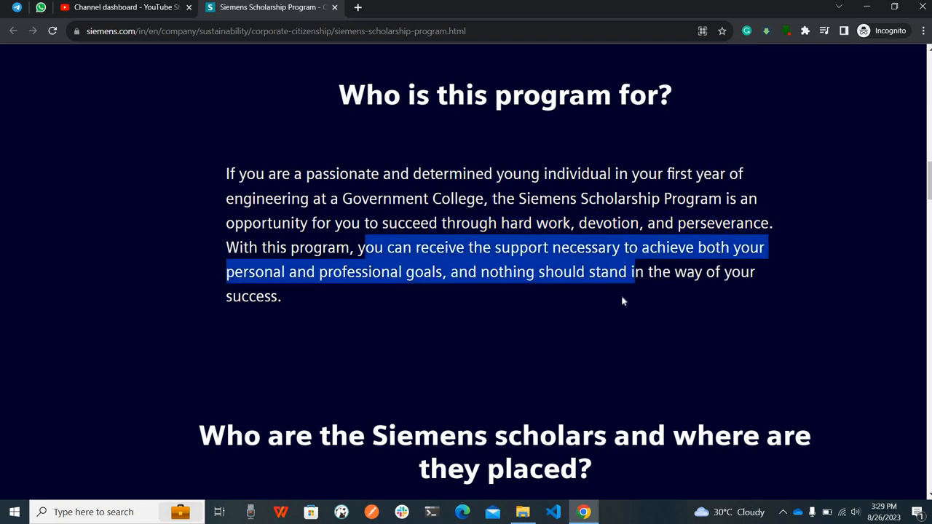
{"action": "left_click_drag", "start_coordinate": [634, 273], "coordinate": [282, 297]}
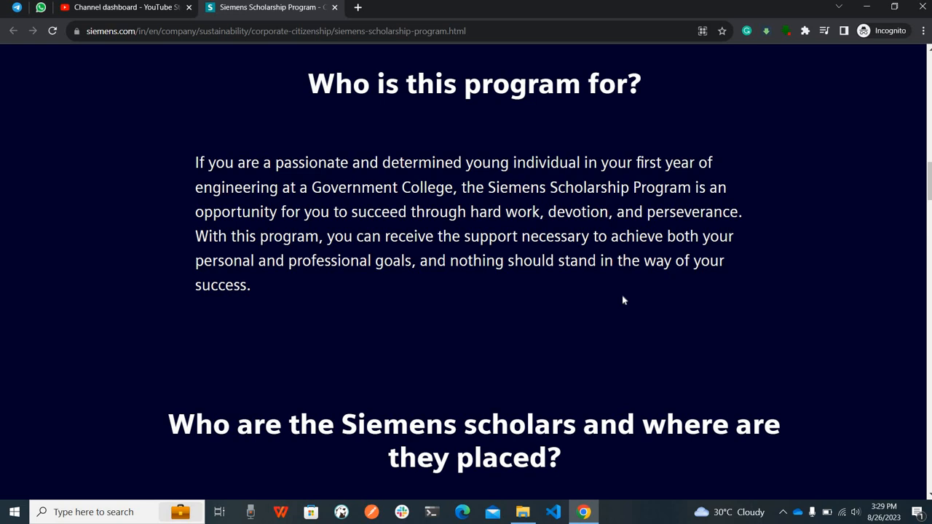
- Browse the scholar placements and 'First-hand experiences' graduate testimonial cards down to the Apply Now banner
{"action": "scroll", "scroll_direction": "down", "scroll_amount": 3}
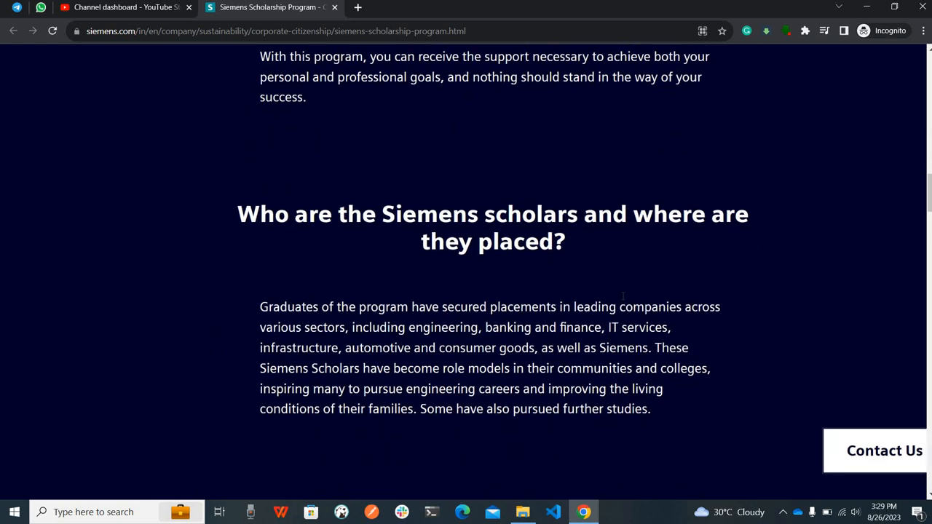
{"action": "scroll", "scroll_direction": "down", "scroll_amount": 3}
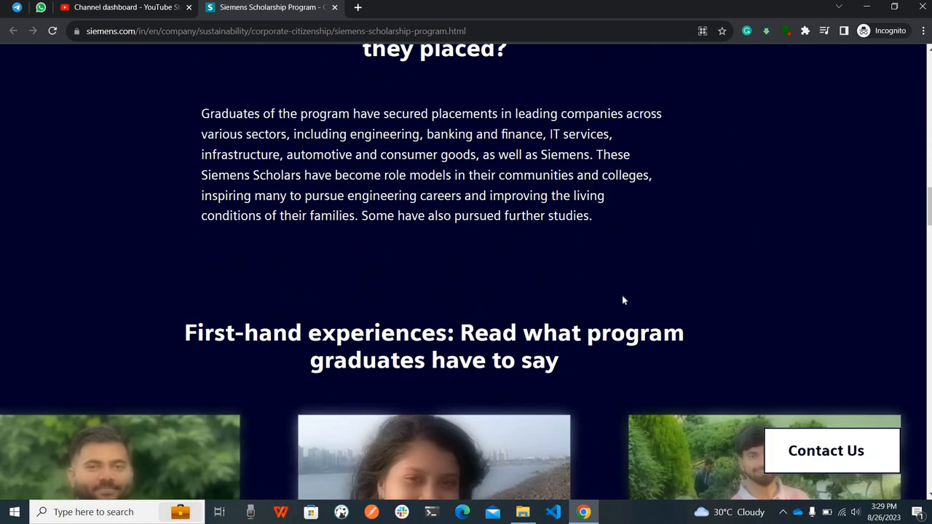
{"action": "scroll", "scroll_direction": "down", "scroll_amount": 3}
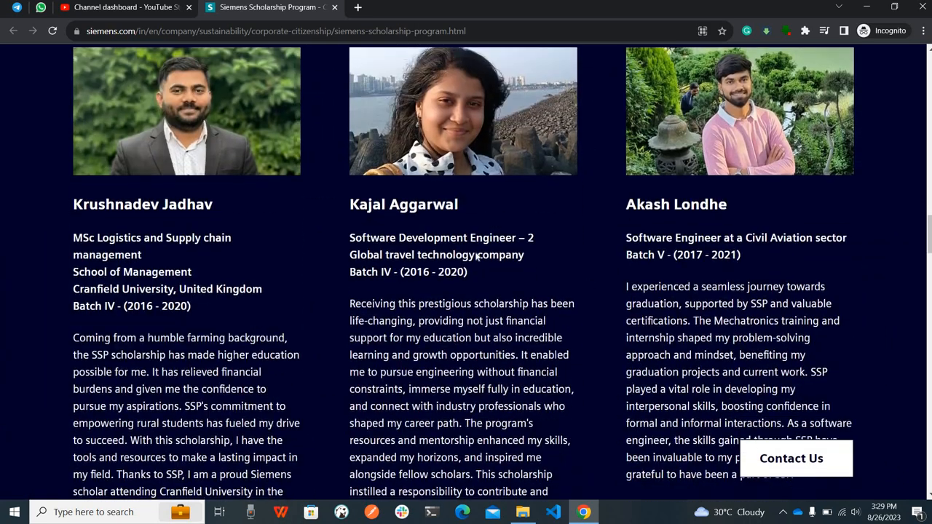
{"action": "scroll", "scroll_direction": "down", "scroll_amount": 3}
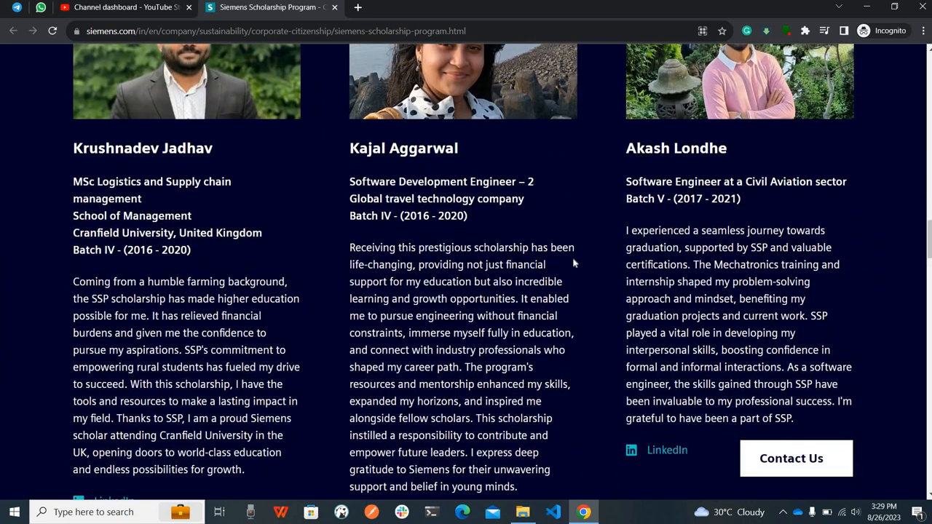
{"action": "scroll", "scroll_direction": "down", "scroll_amount": 3}
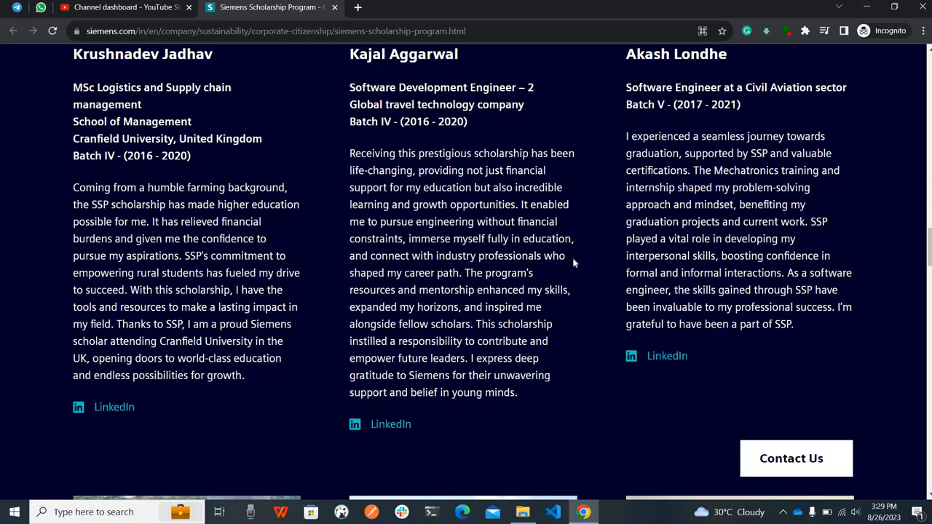
{"action": "scroll", "scroll_direction": "down", "scroll_amount": 3}
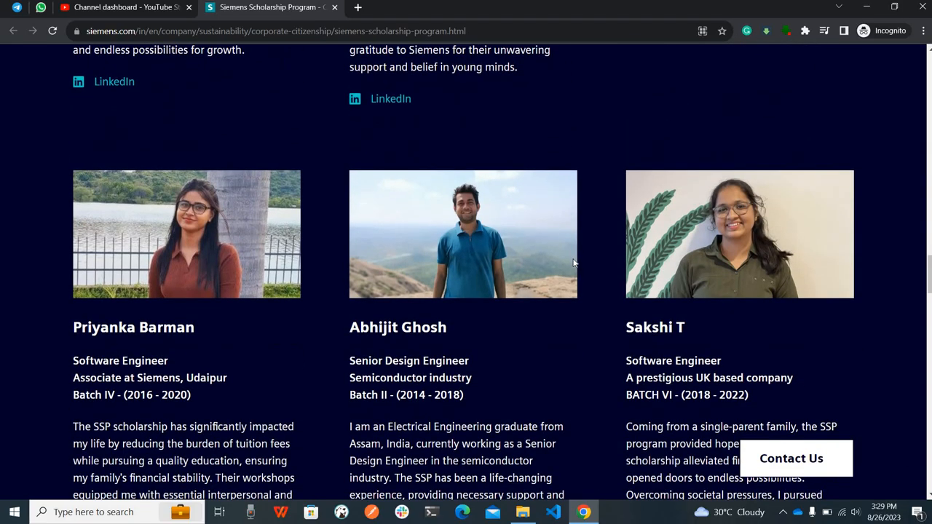
{"action": "scroll", "scroll_direction": "down", "scroll_amount": 3}
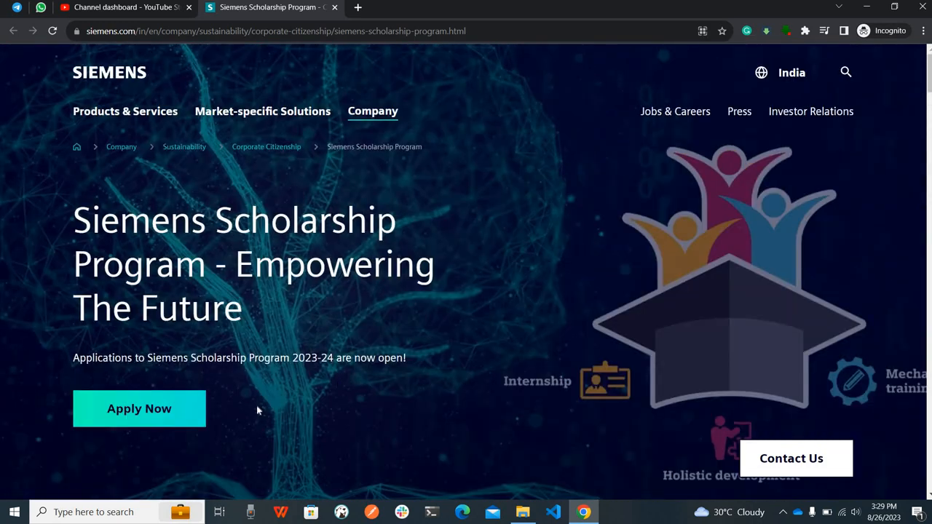
{"action": "mouse_move", "coordinate": [276, 416]}
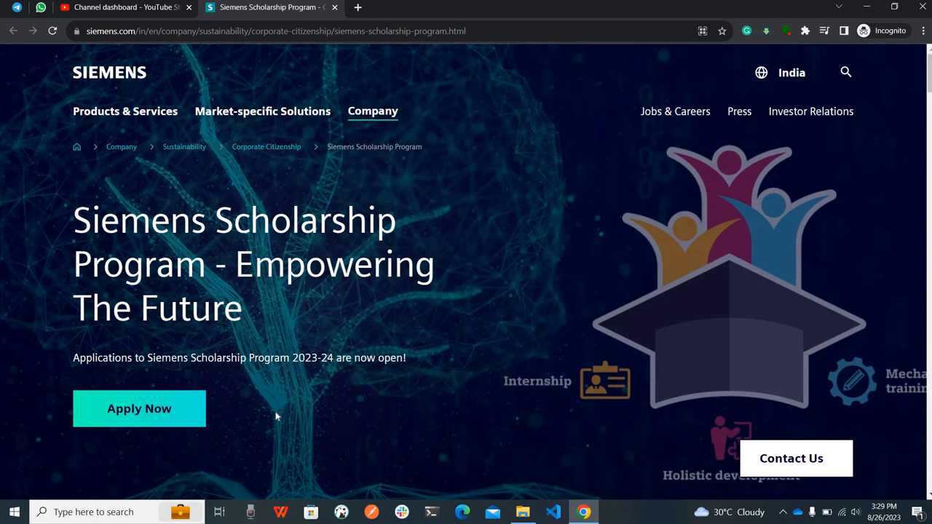
{"action": "mouse_move", "coordinate": [186, 416]}
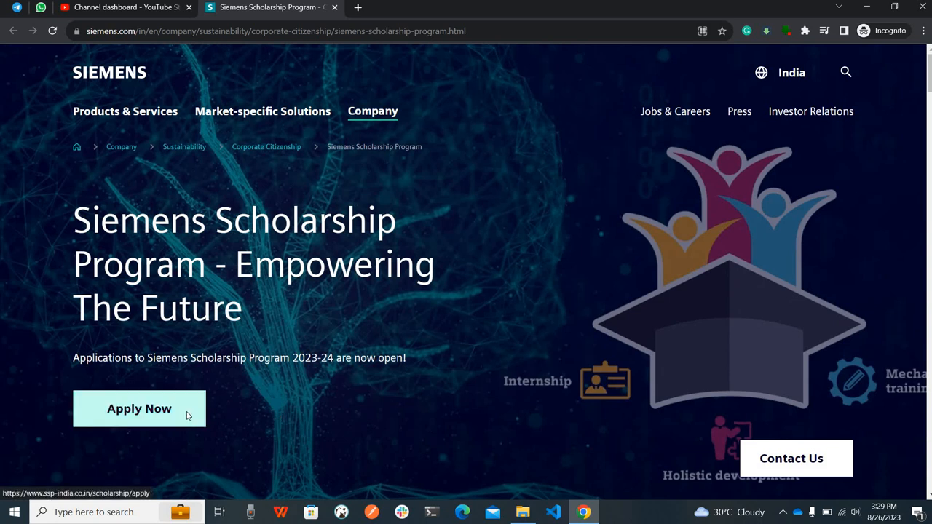
- Open the 2023-24 scholarship application form via Apply Now in a new tab
{"action": "left_click", "coordinate": [140, 408]}
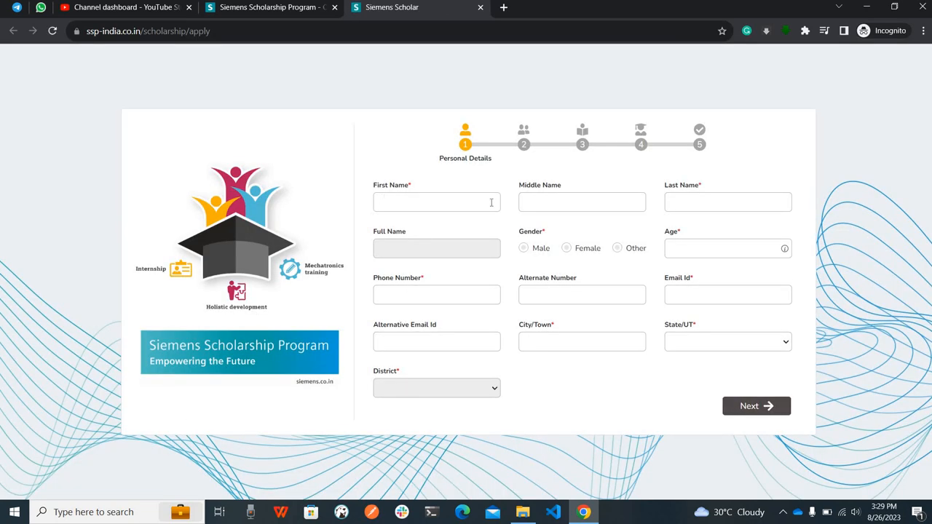
{"action": "mouse_move", "coordinate": [638, 219]}
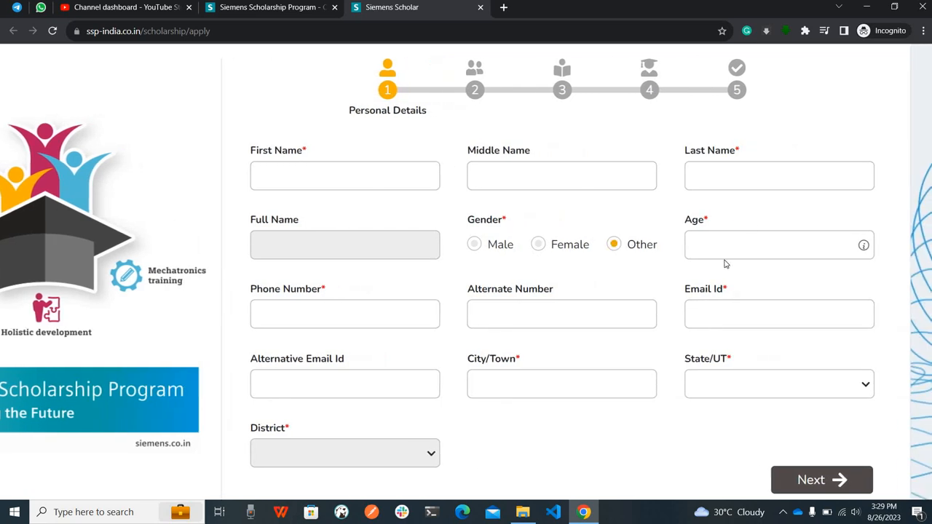
- Look over the Personal Details fields on ssp-india.co.in, then return to the Siemens scholarship tab
{"action": "scroll", "scroll_direction": "down", "scroll_amount": 3}
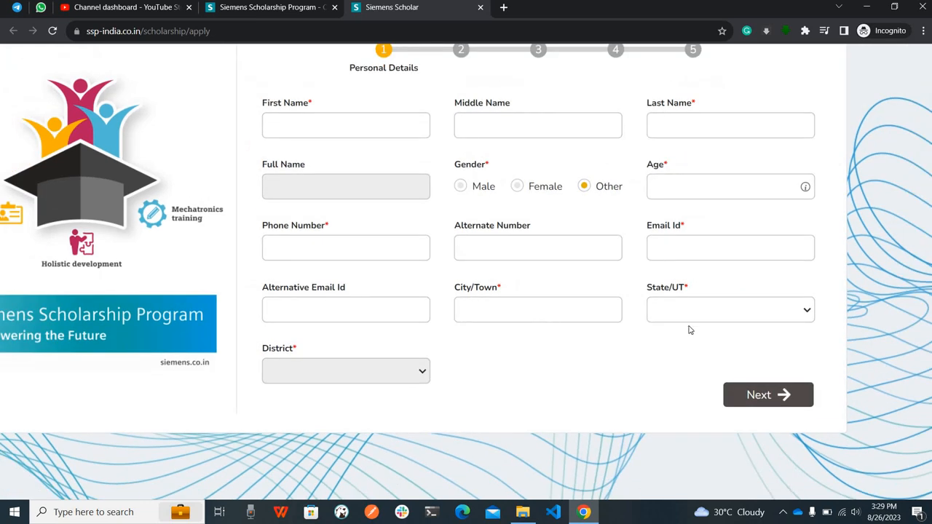
{"action": "left_click", "coordinate": [730, 309]}
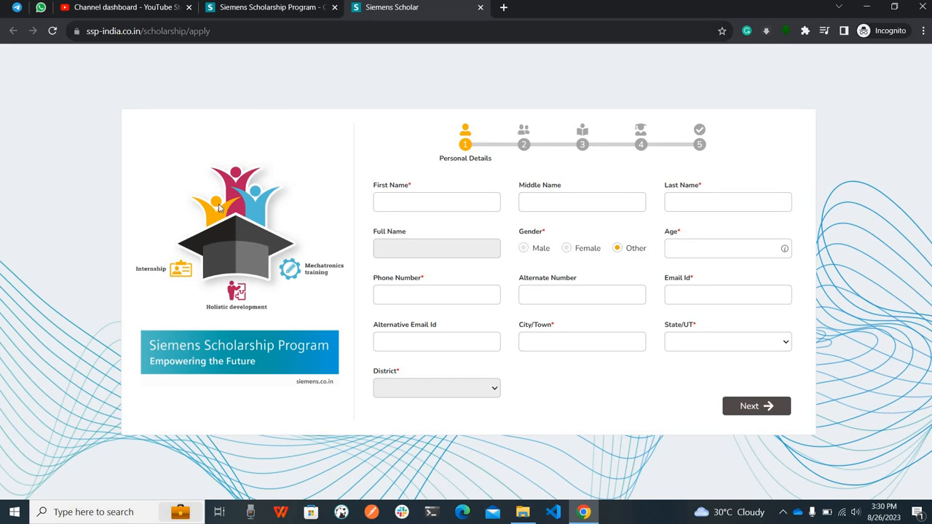
{"action": "left_click", "coordinate": [270, 6]}
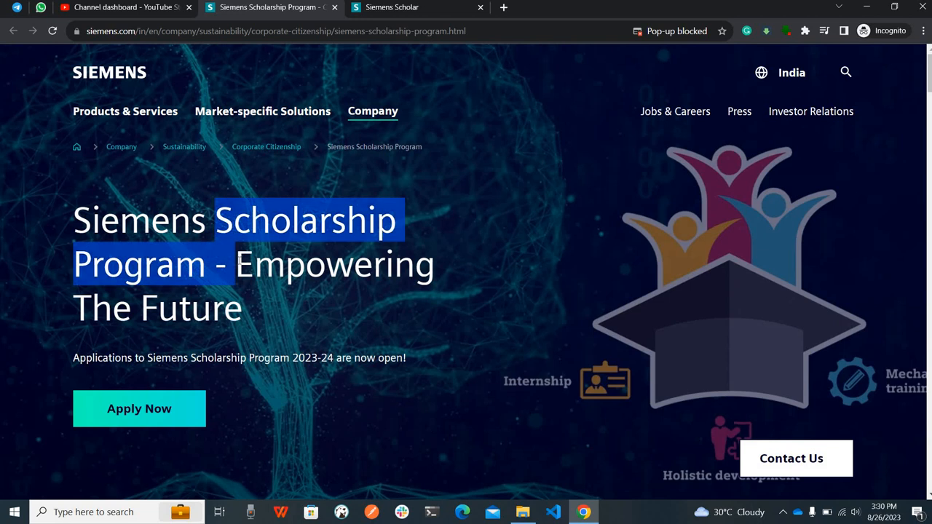